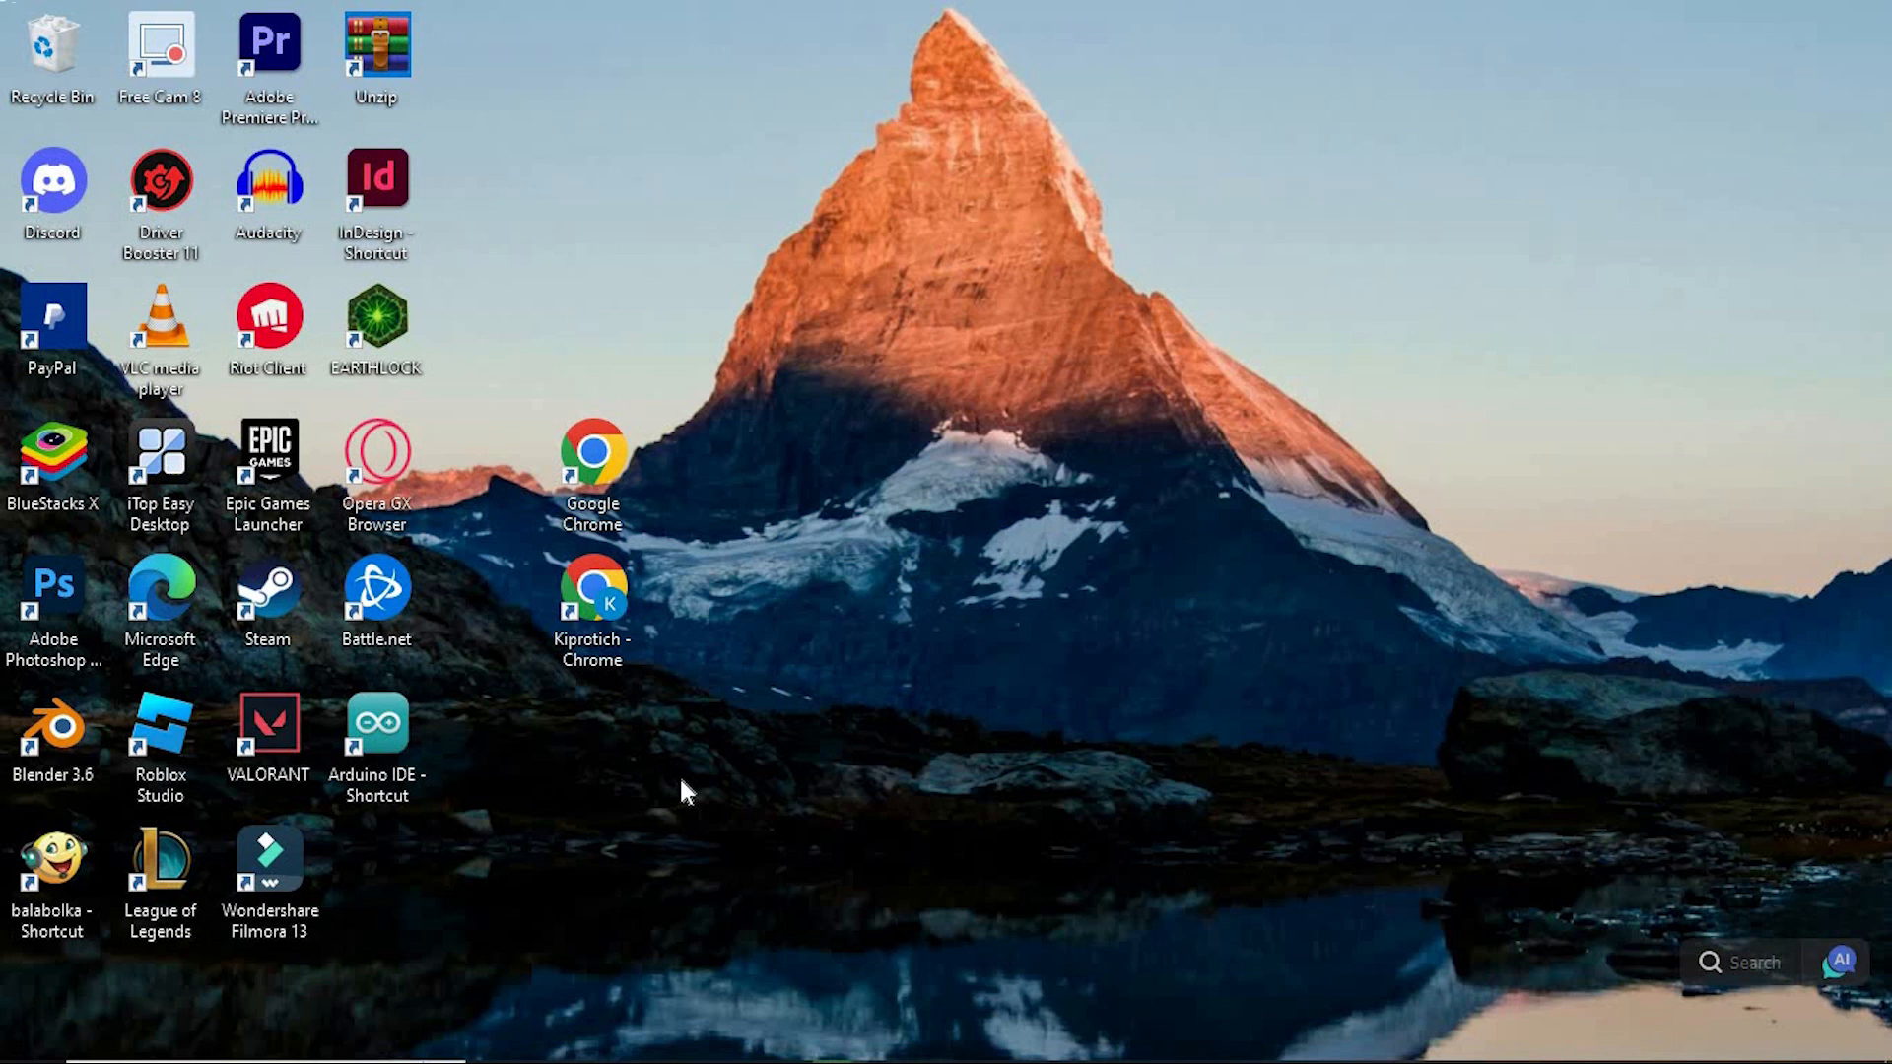
mouse_move(639, 775)
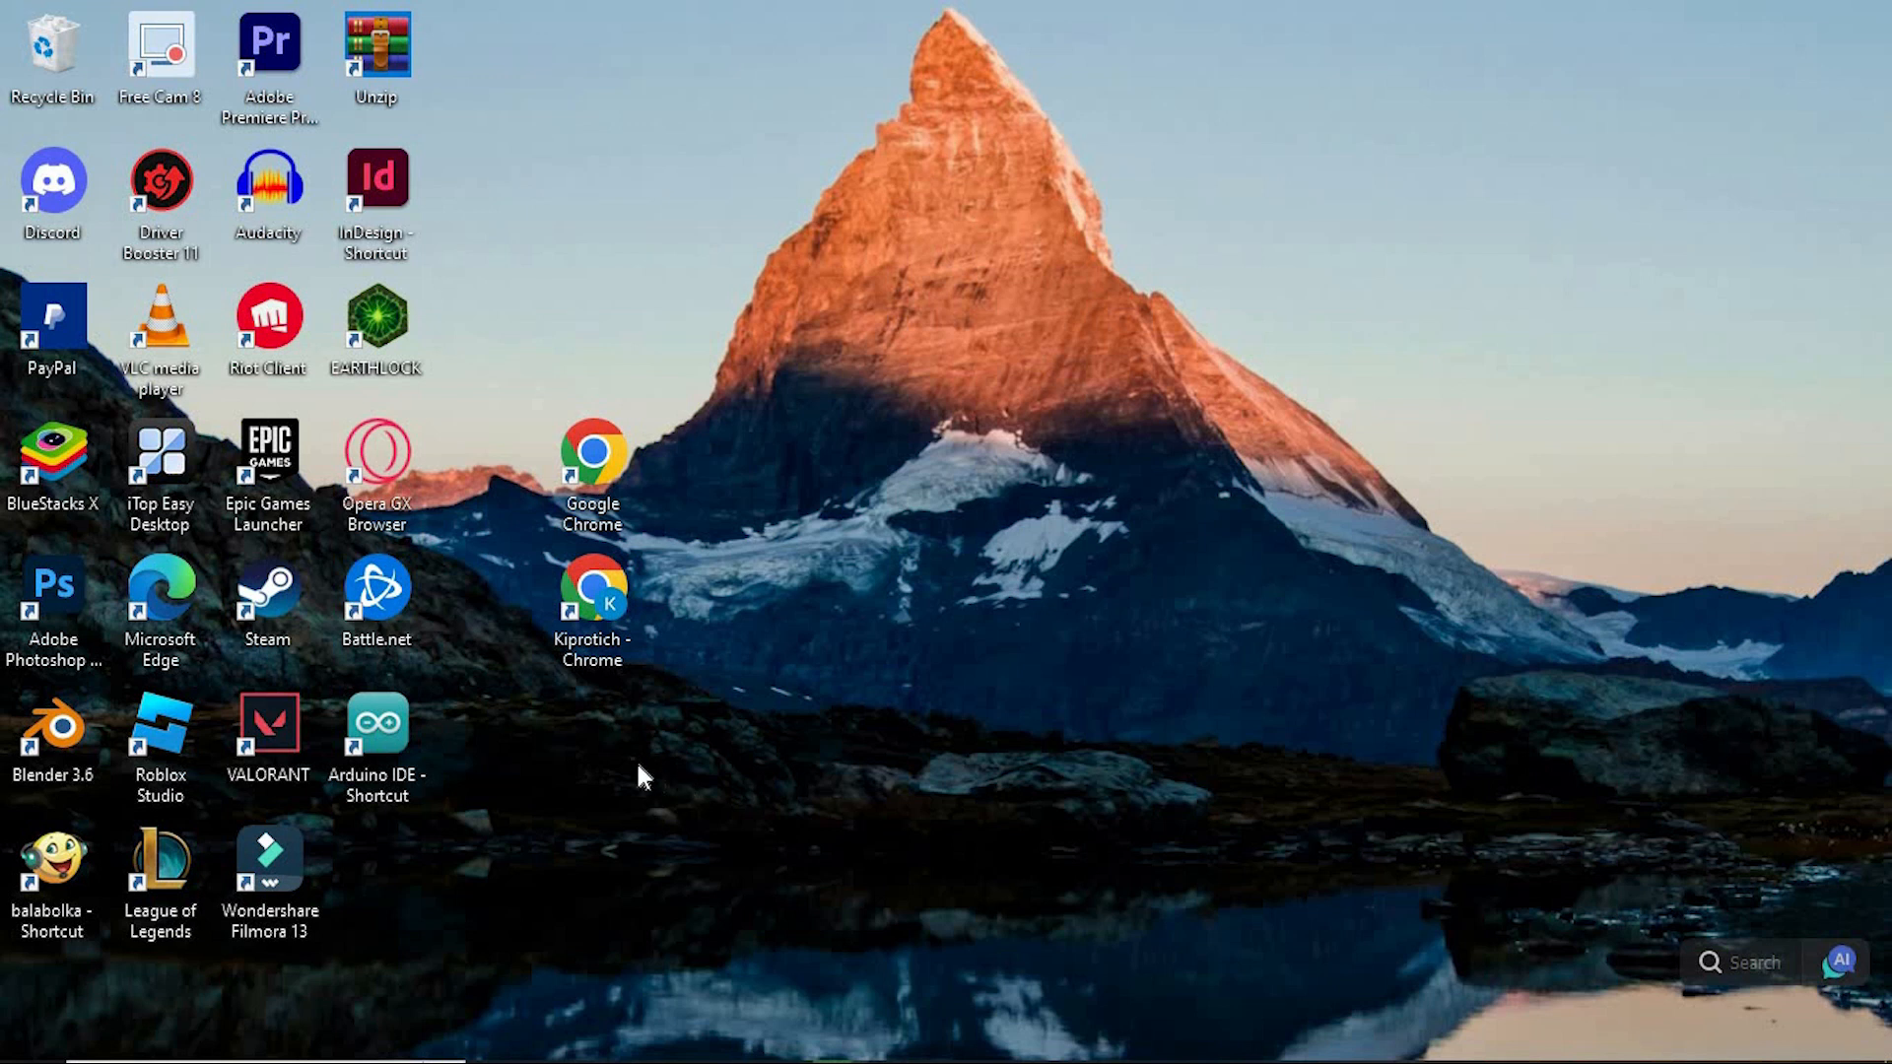
Search 'arduino download' in Google Chrome and maximize the browser window
left_click(160, 736)
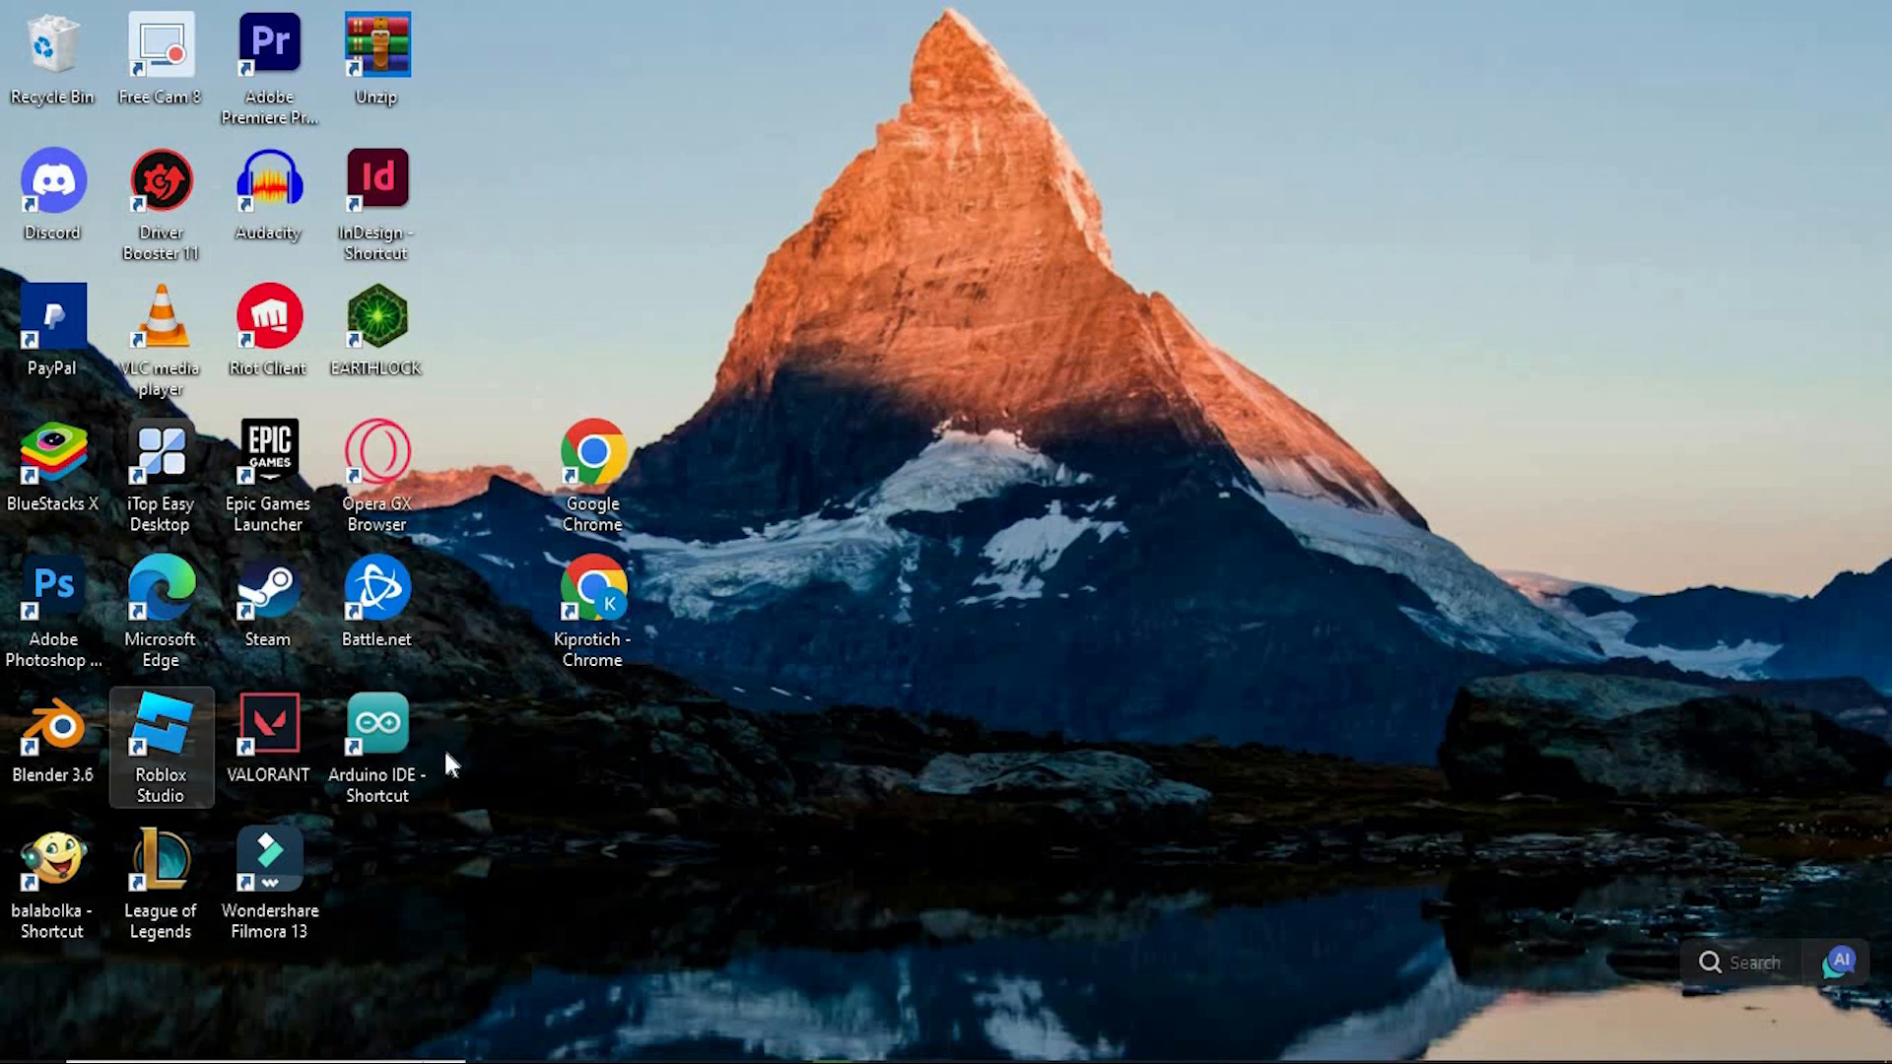
left_click(853, 823)
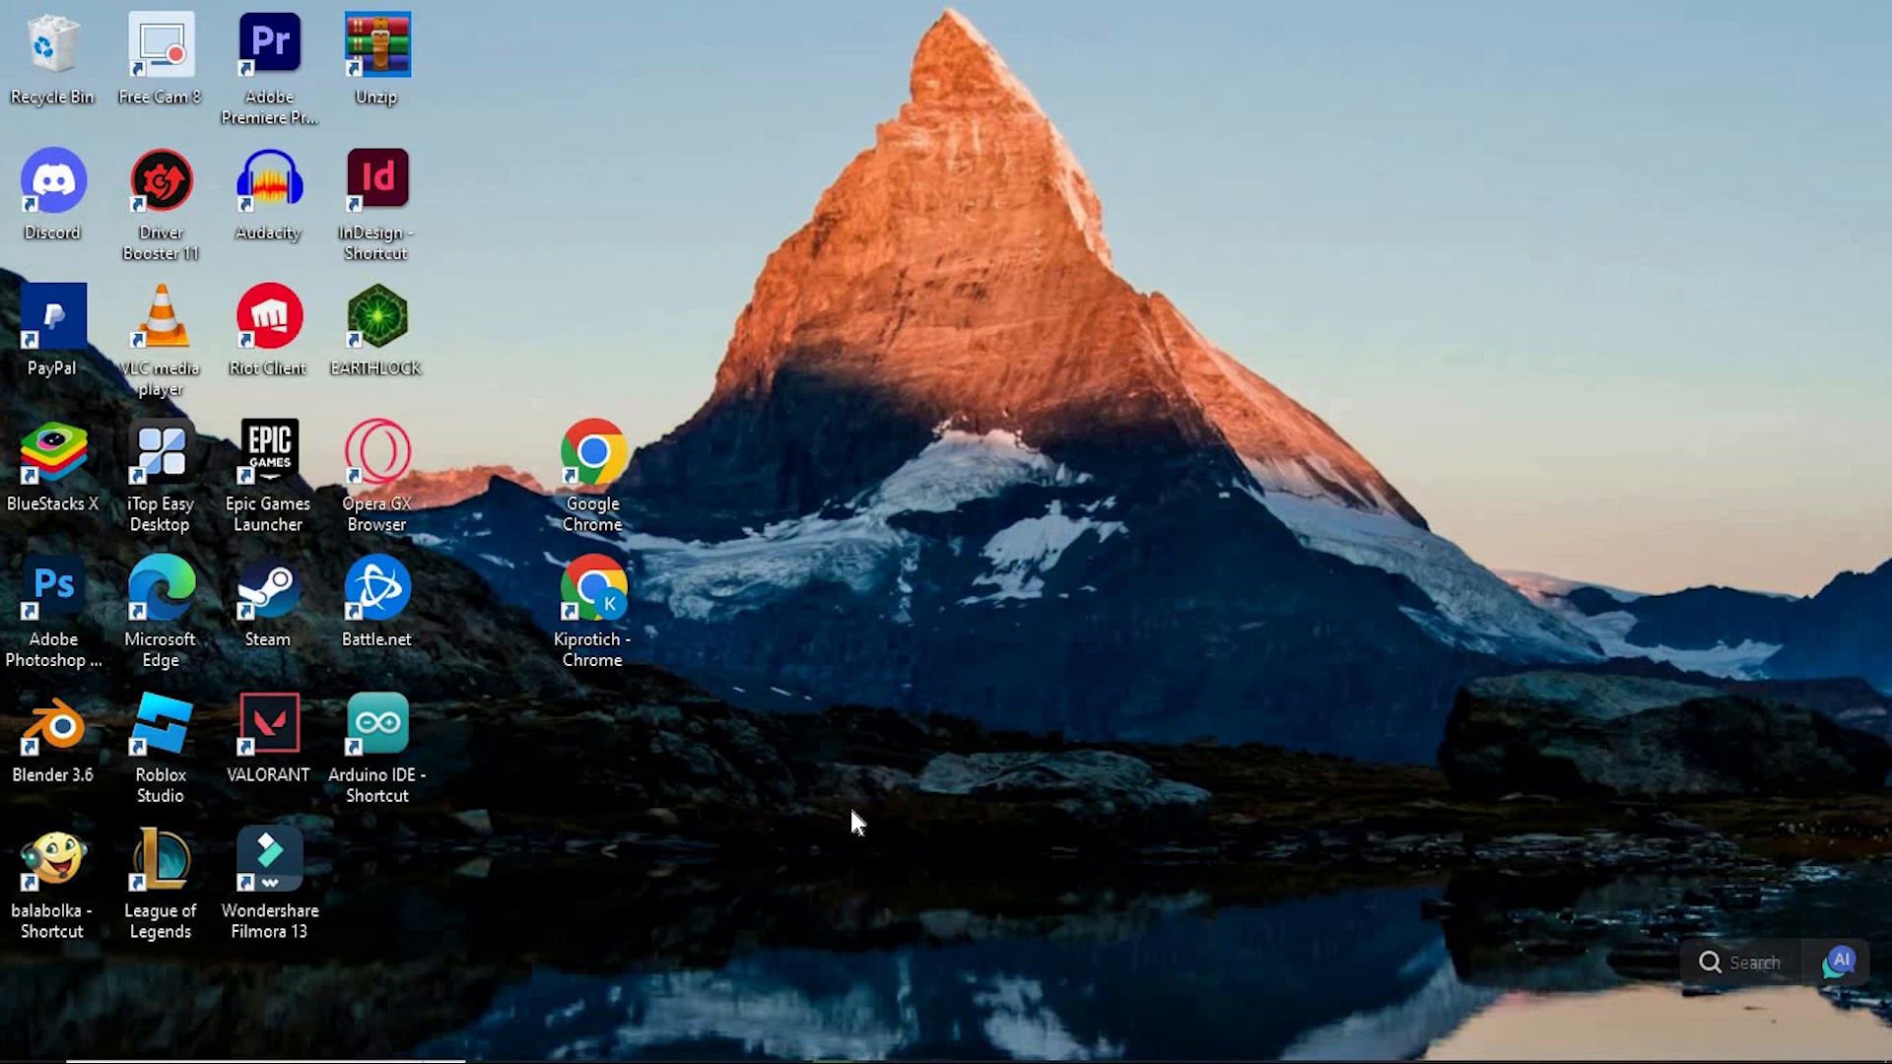
double_click(592, 457)
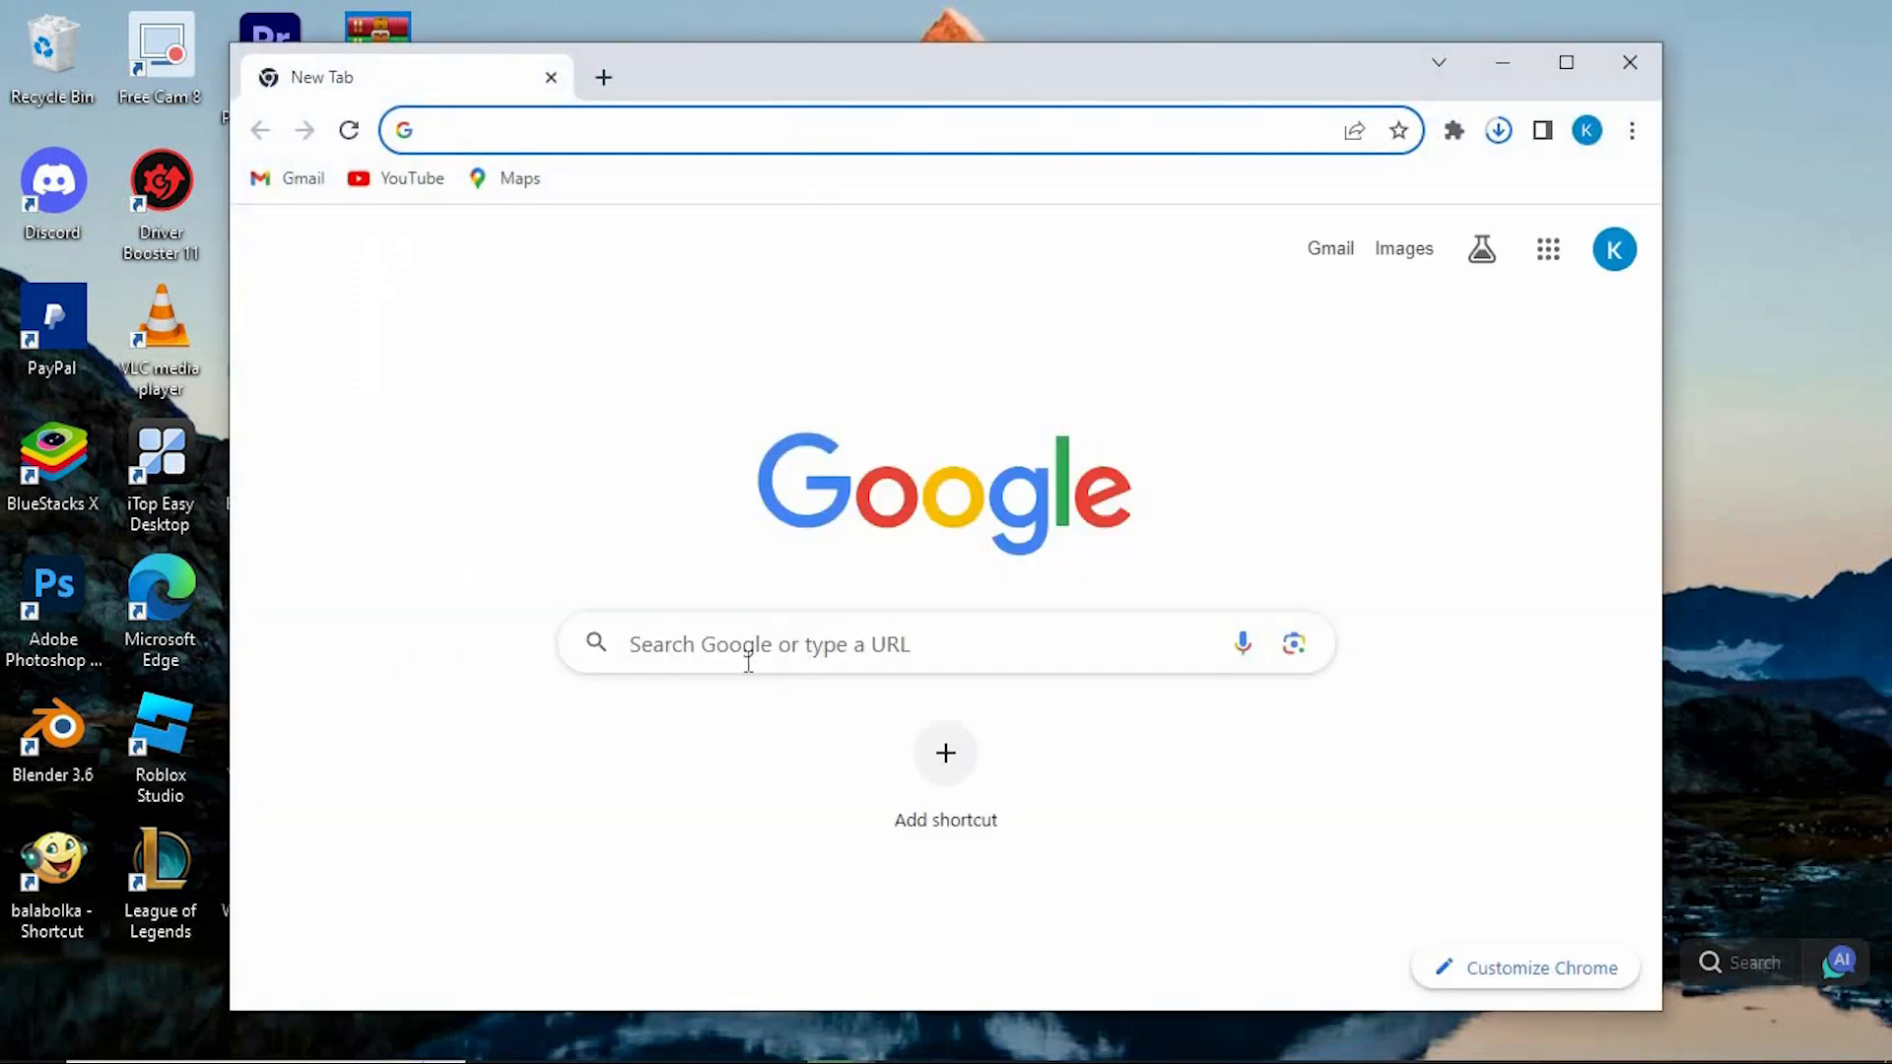
type("arduino download")
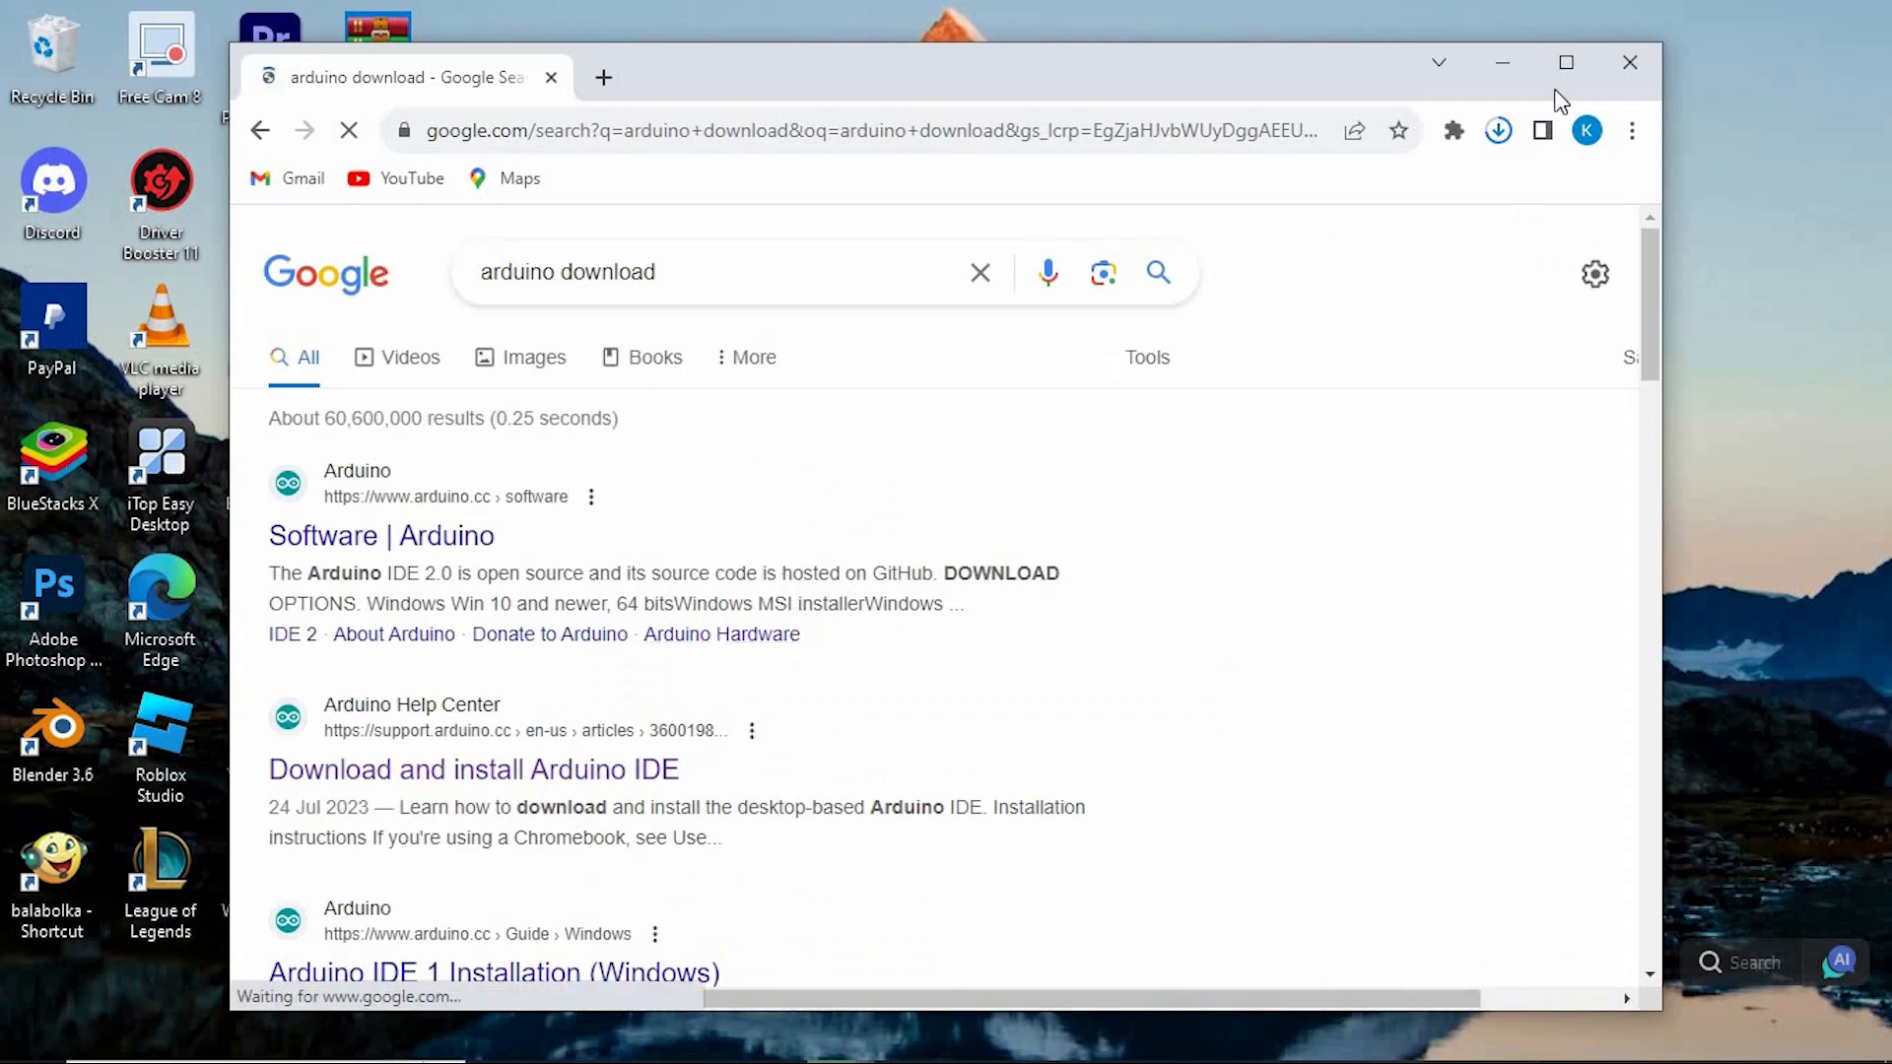
left_click(1565, 61)
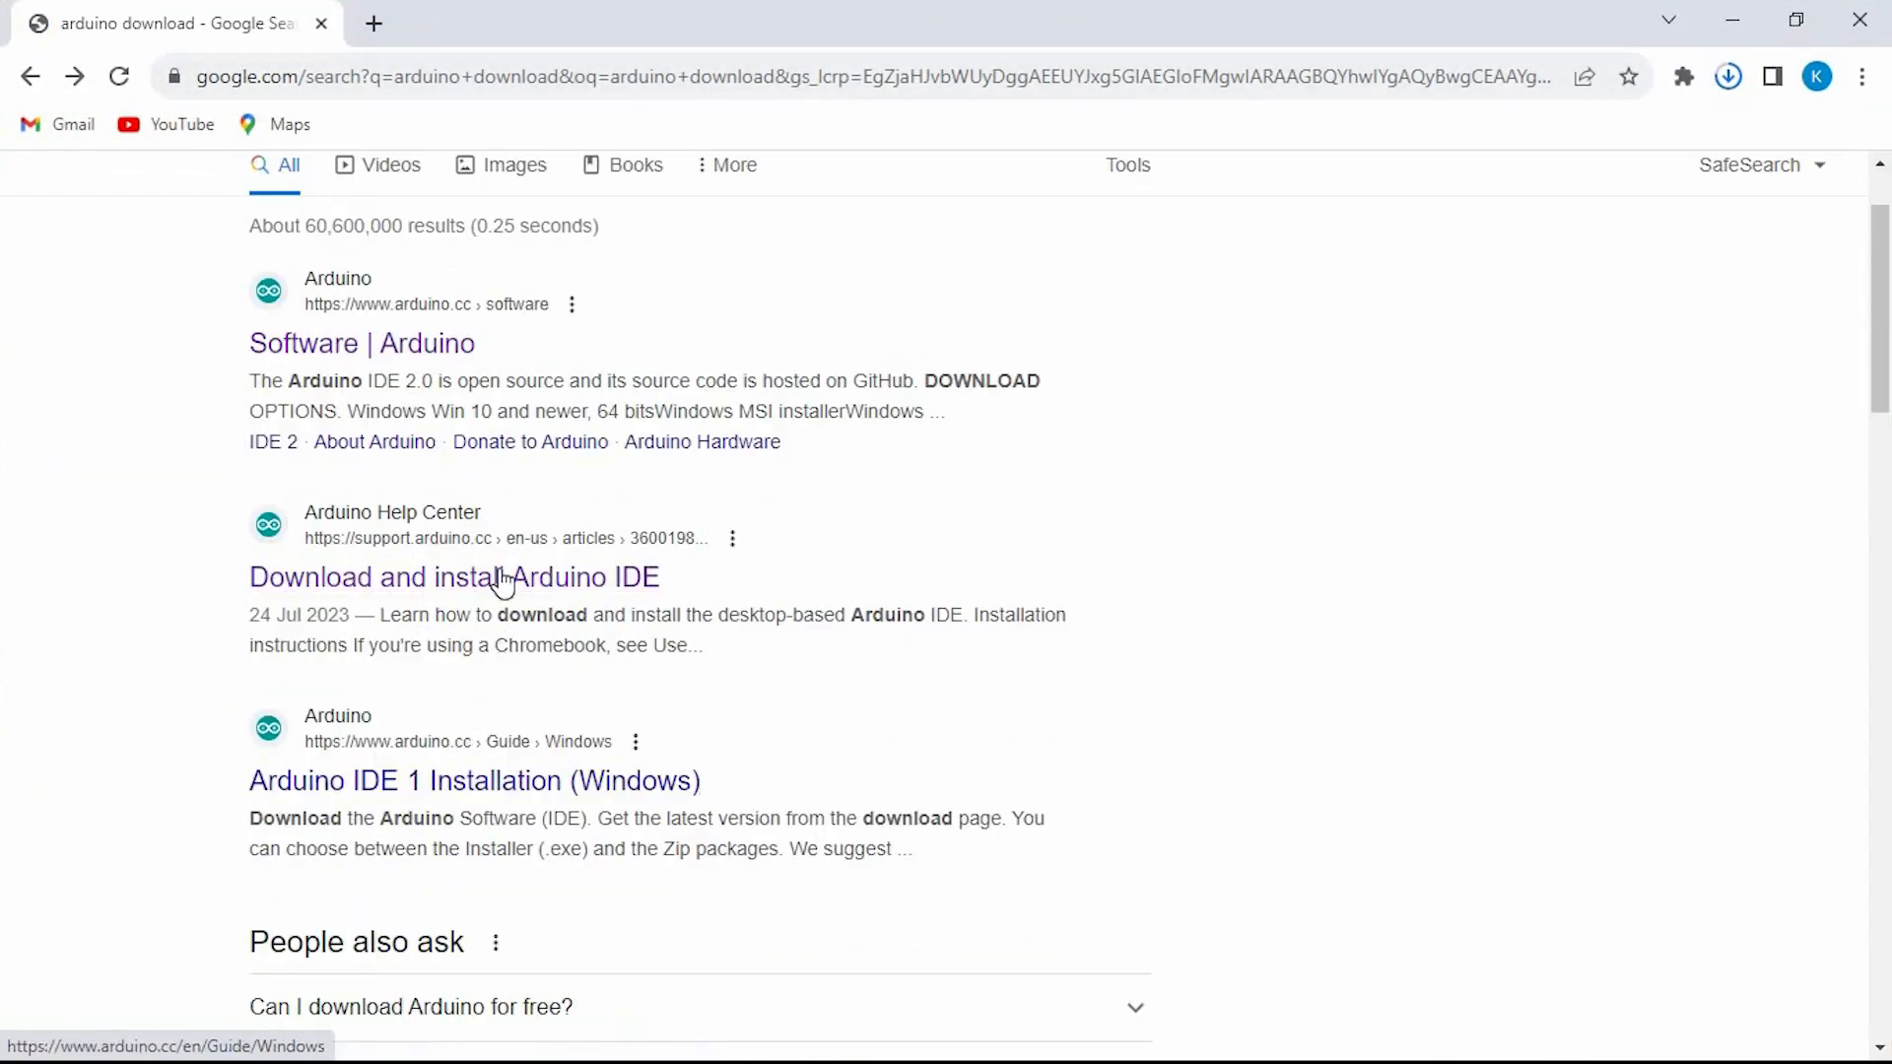
Download the latest Windows Arduino IDE release from the 'Download and install Arduino IDE' article
left_click(453, 577)
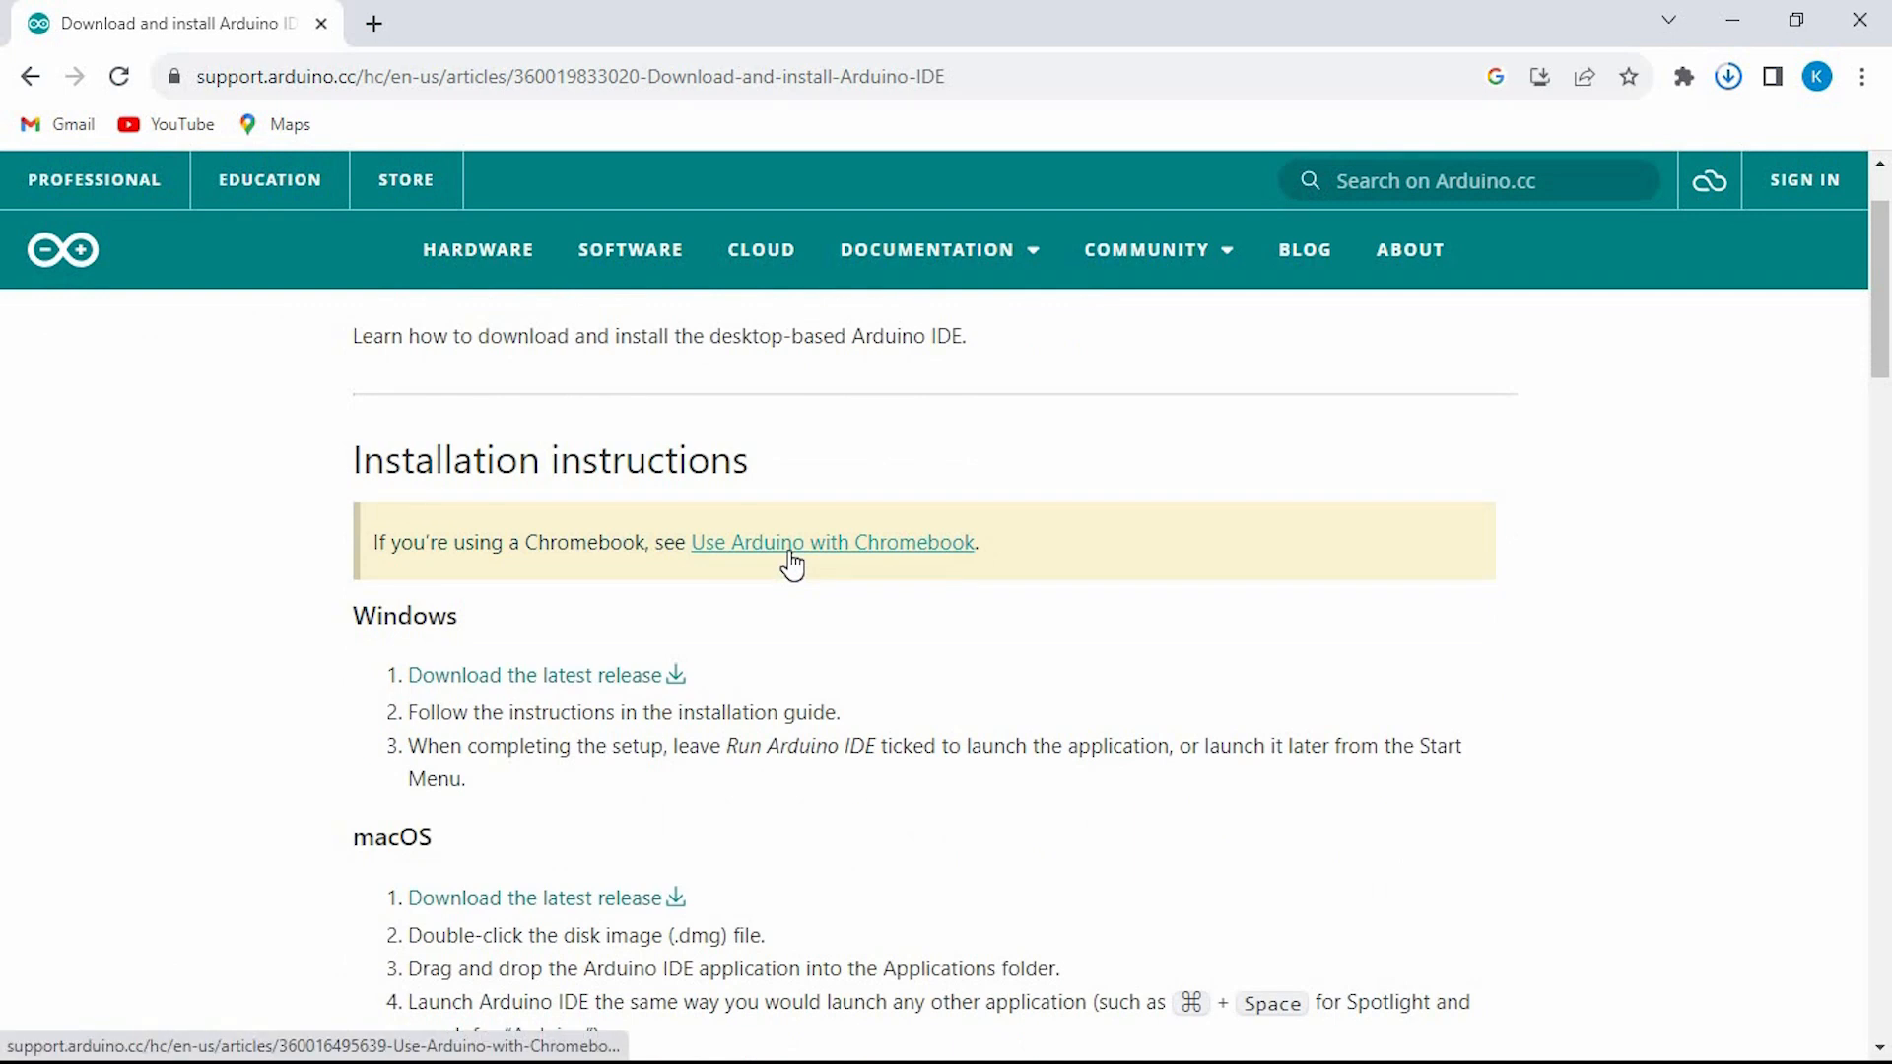
mouse_move(537, 674)
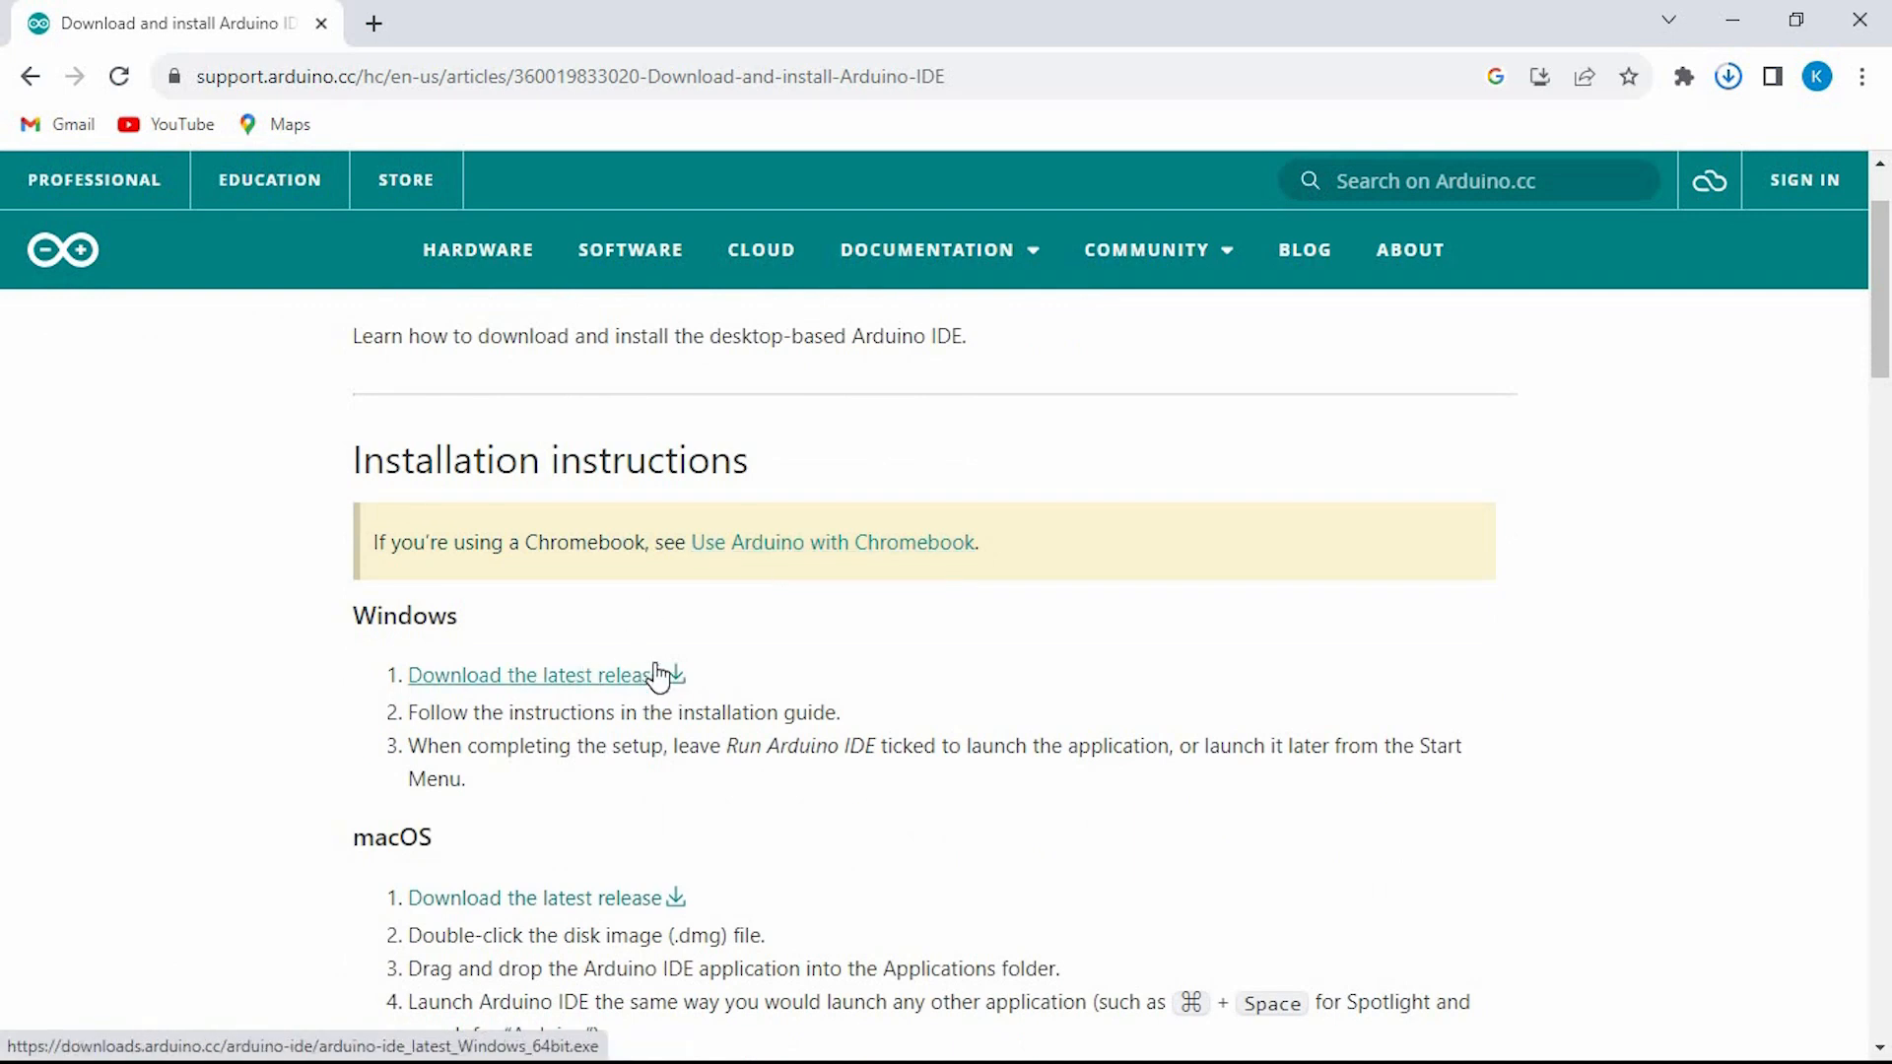
left_click(523, 674)
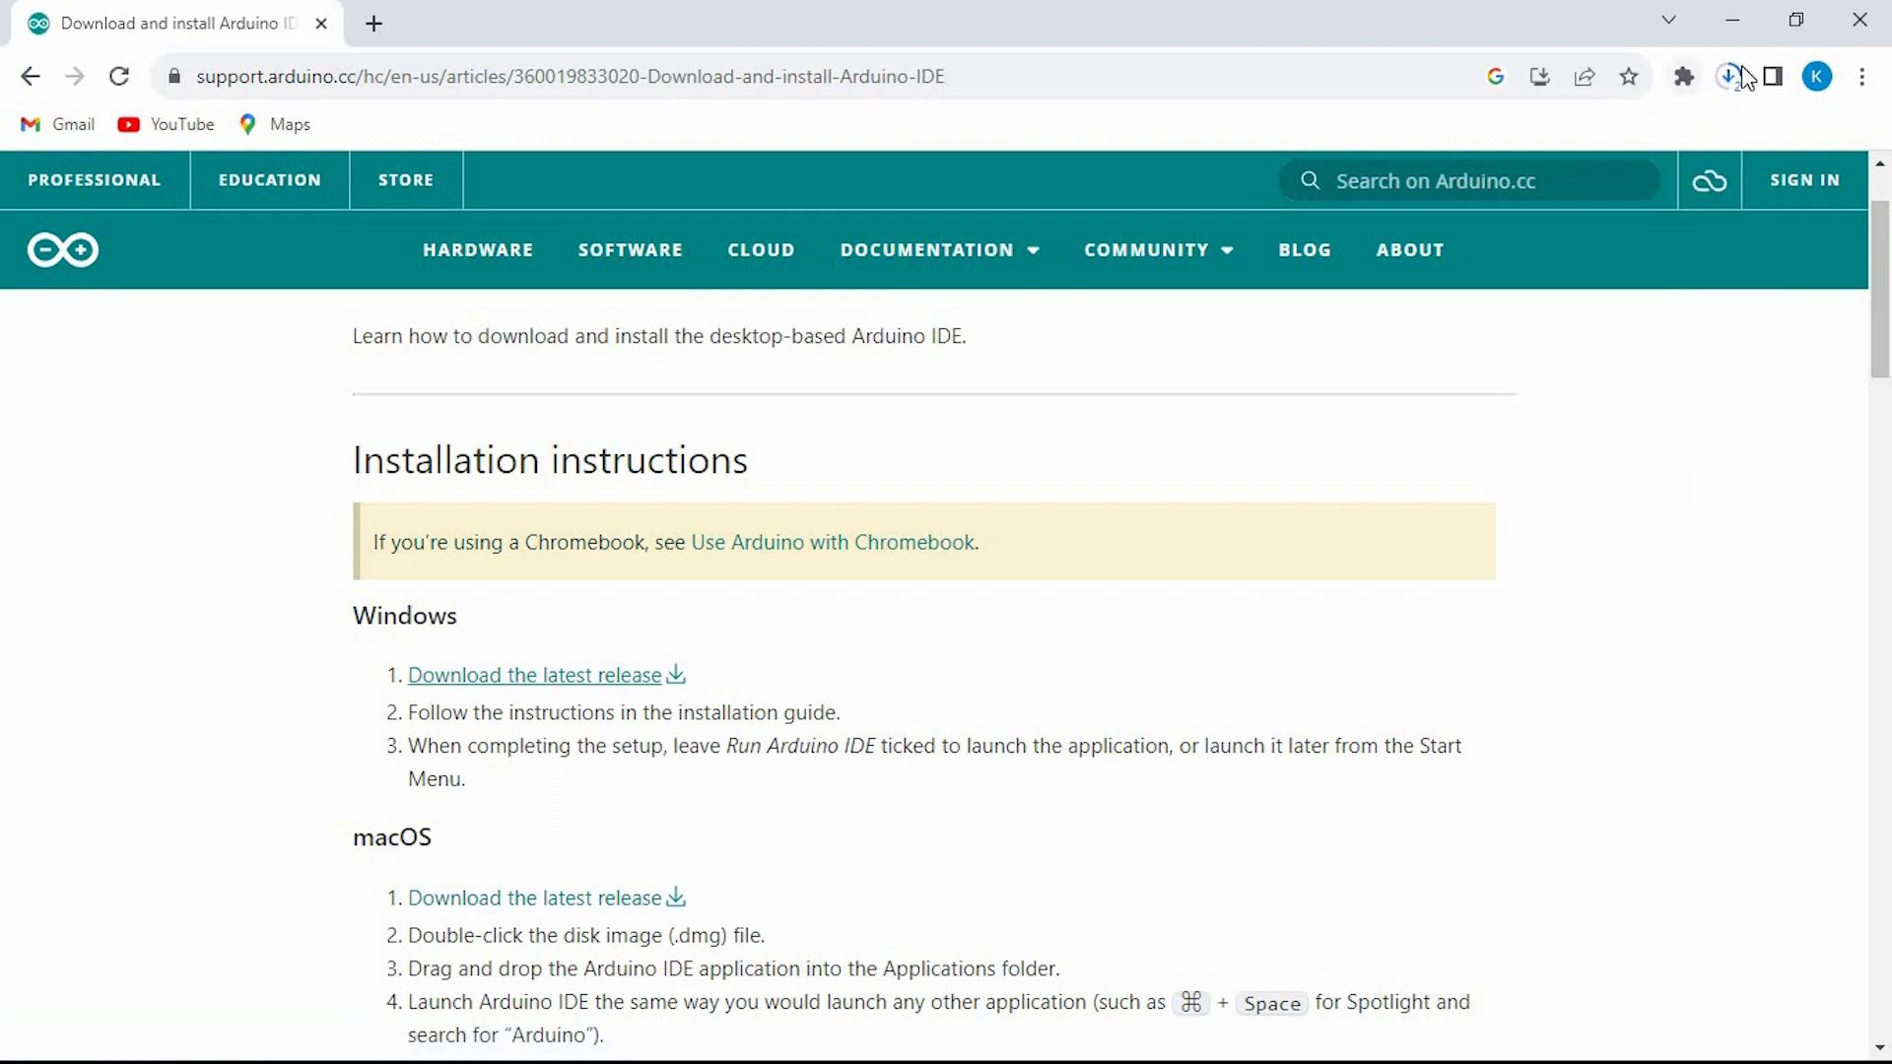
left_click(1726, 76)
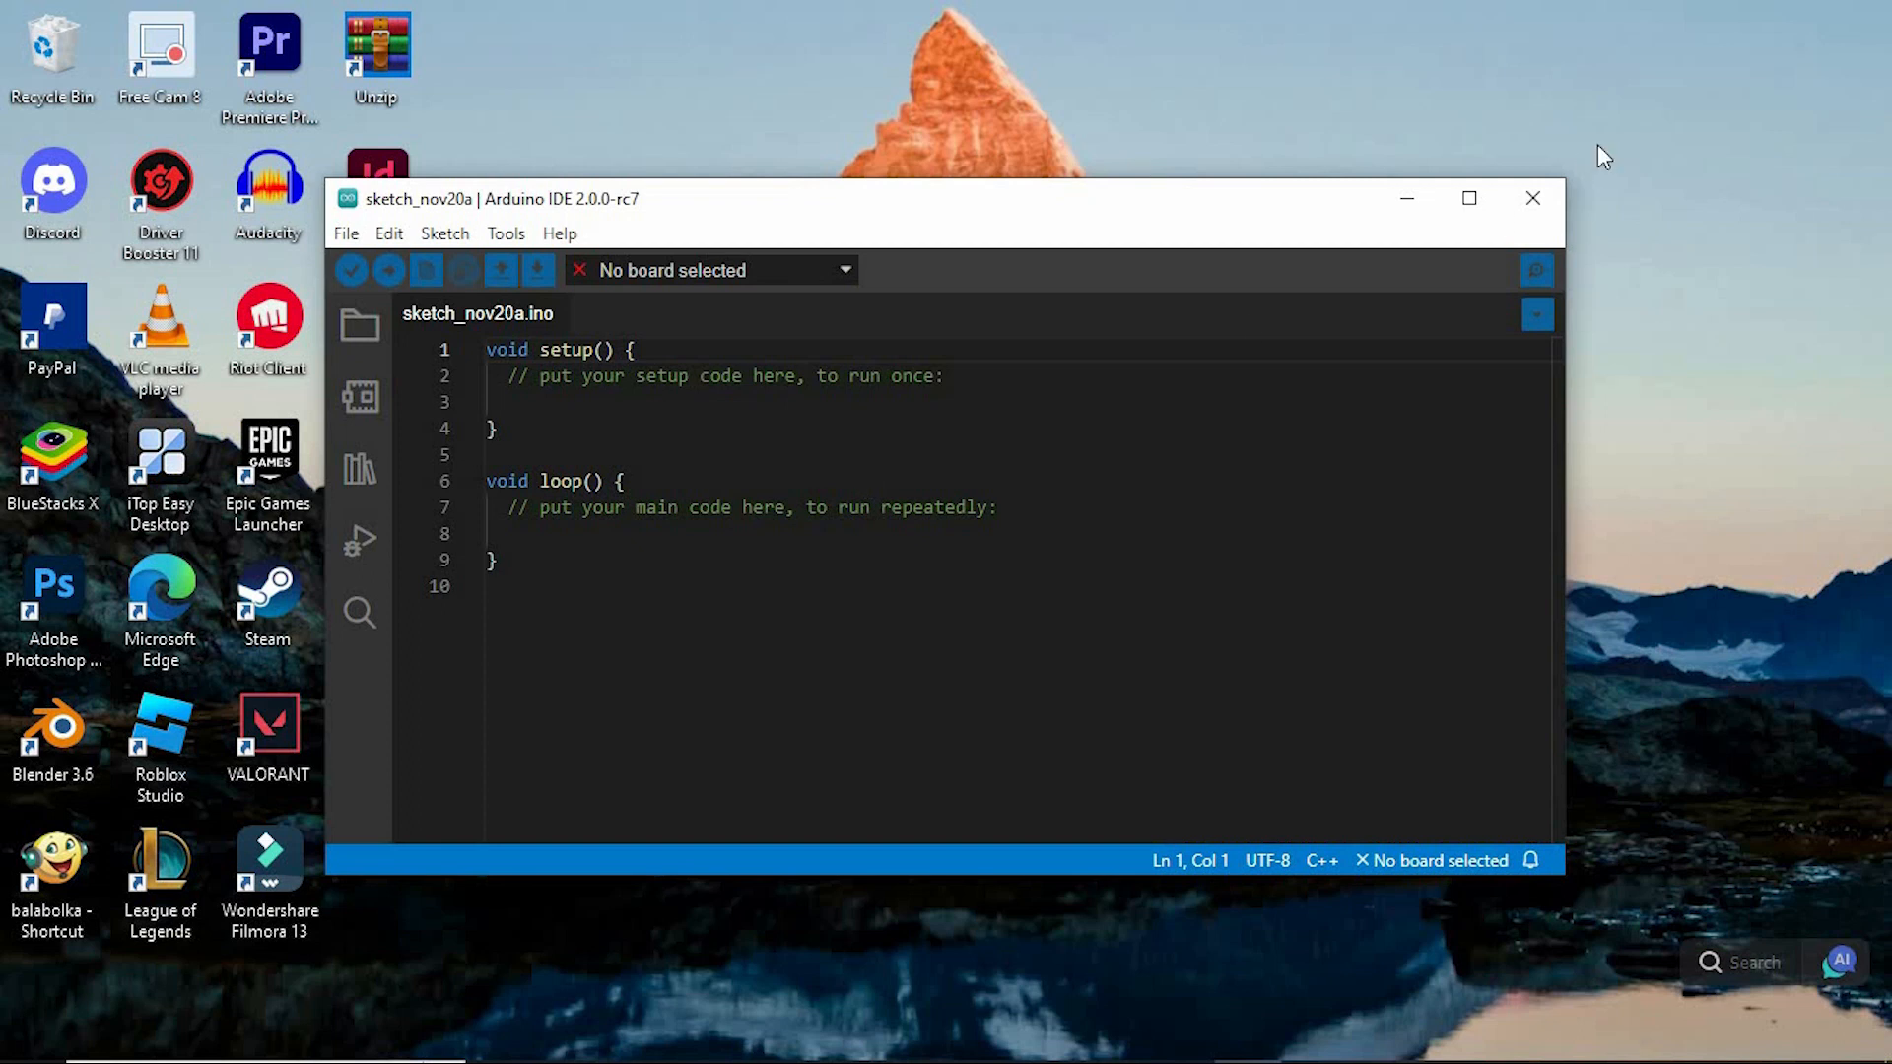
Maximize the Arduino IDE window showing sketch_nov20a
left_click(1469, 198)
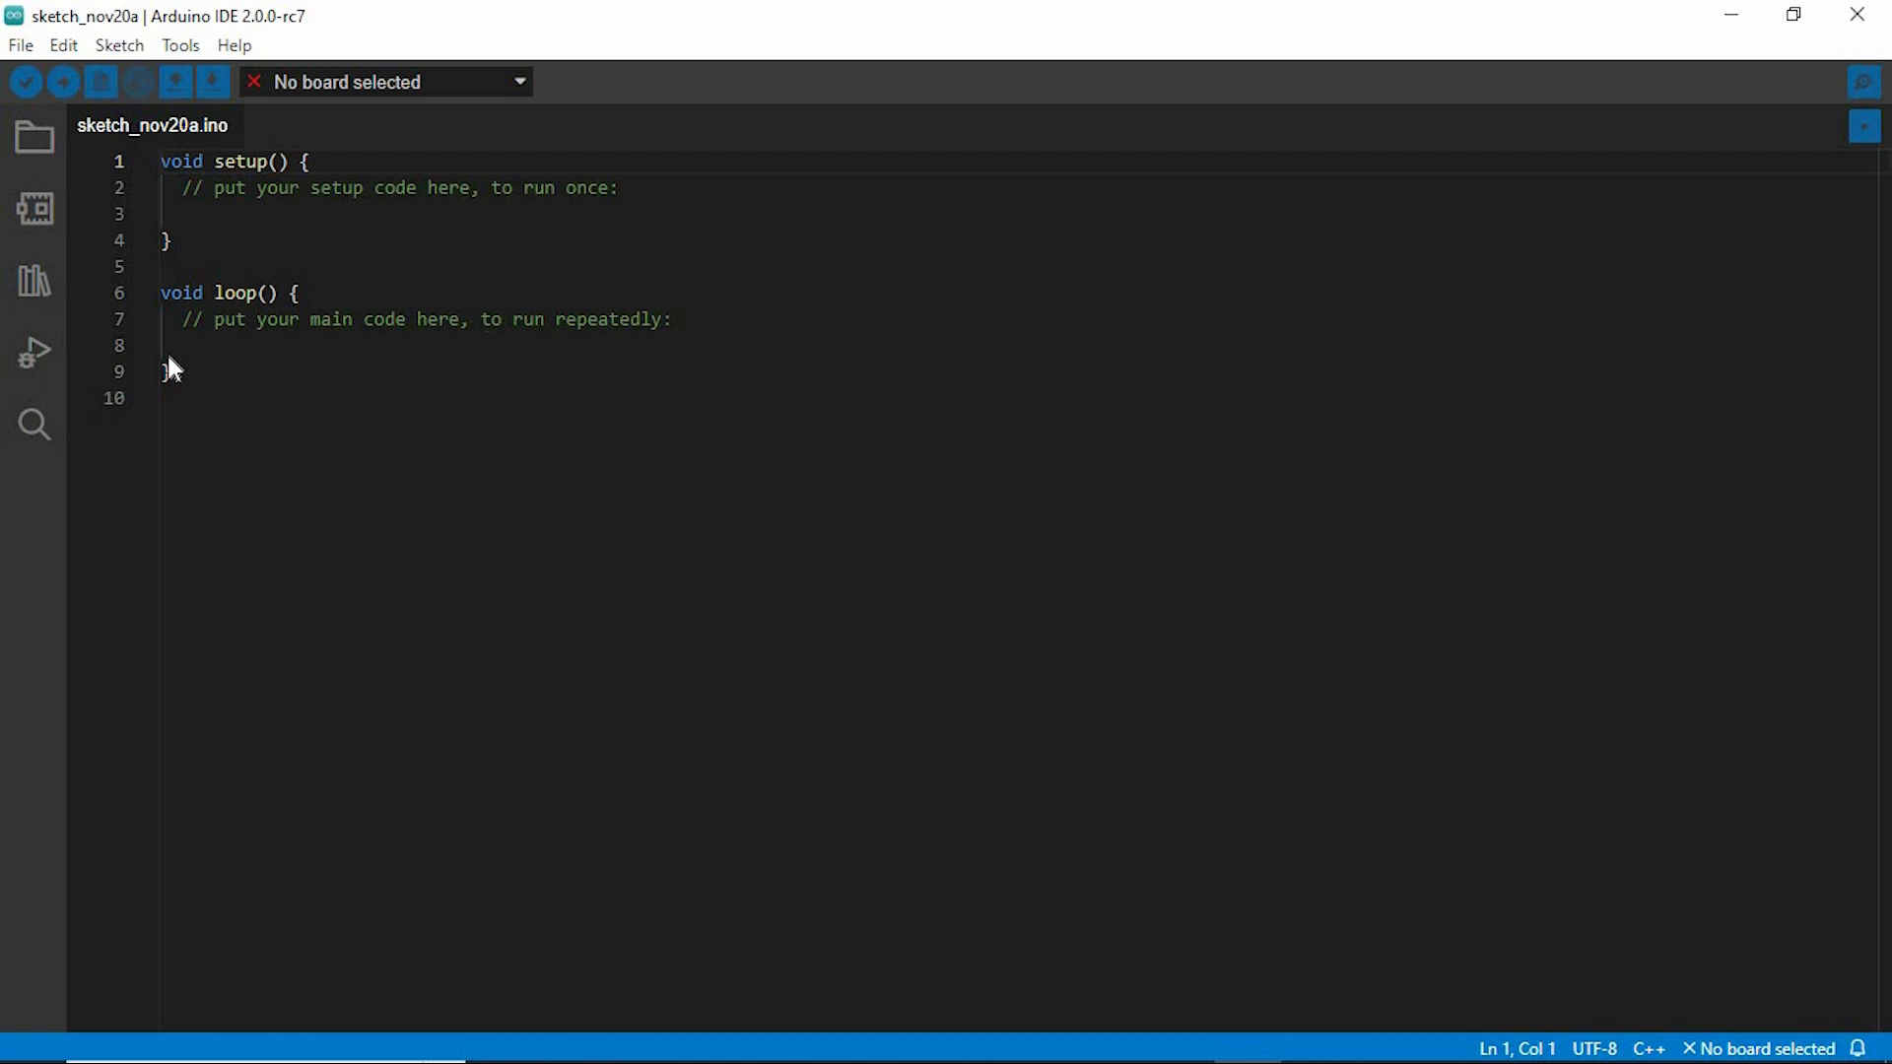
Add 'Exit (0);' on line 10 below the closing brace of void loop()
type("Exi")
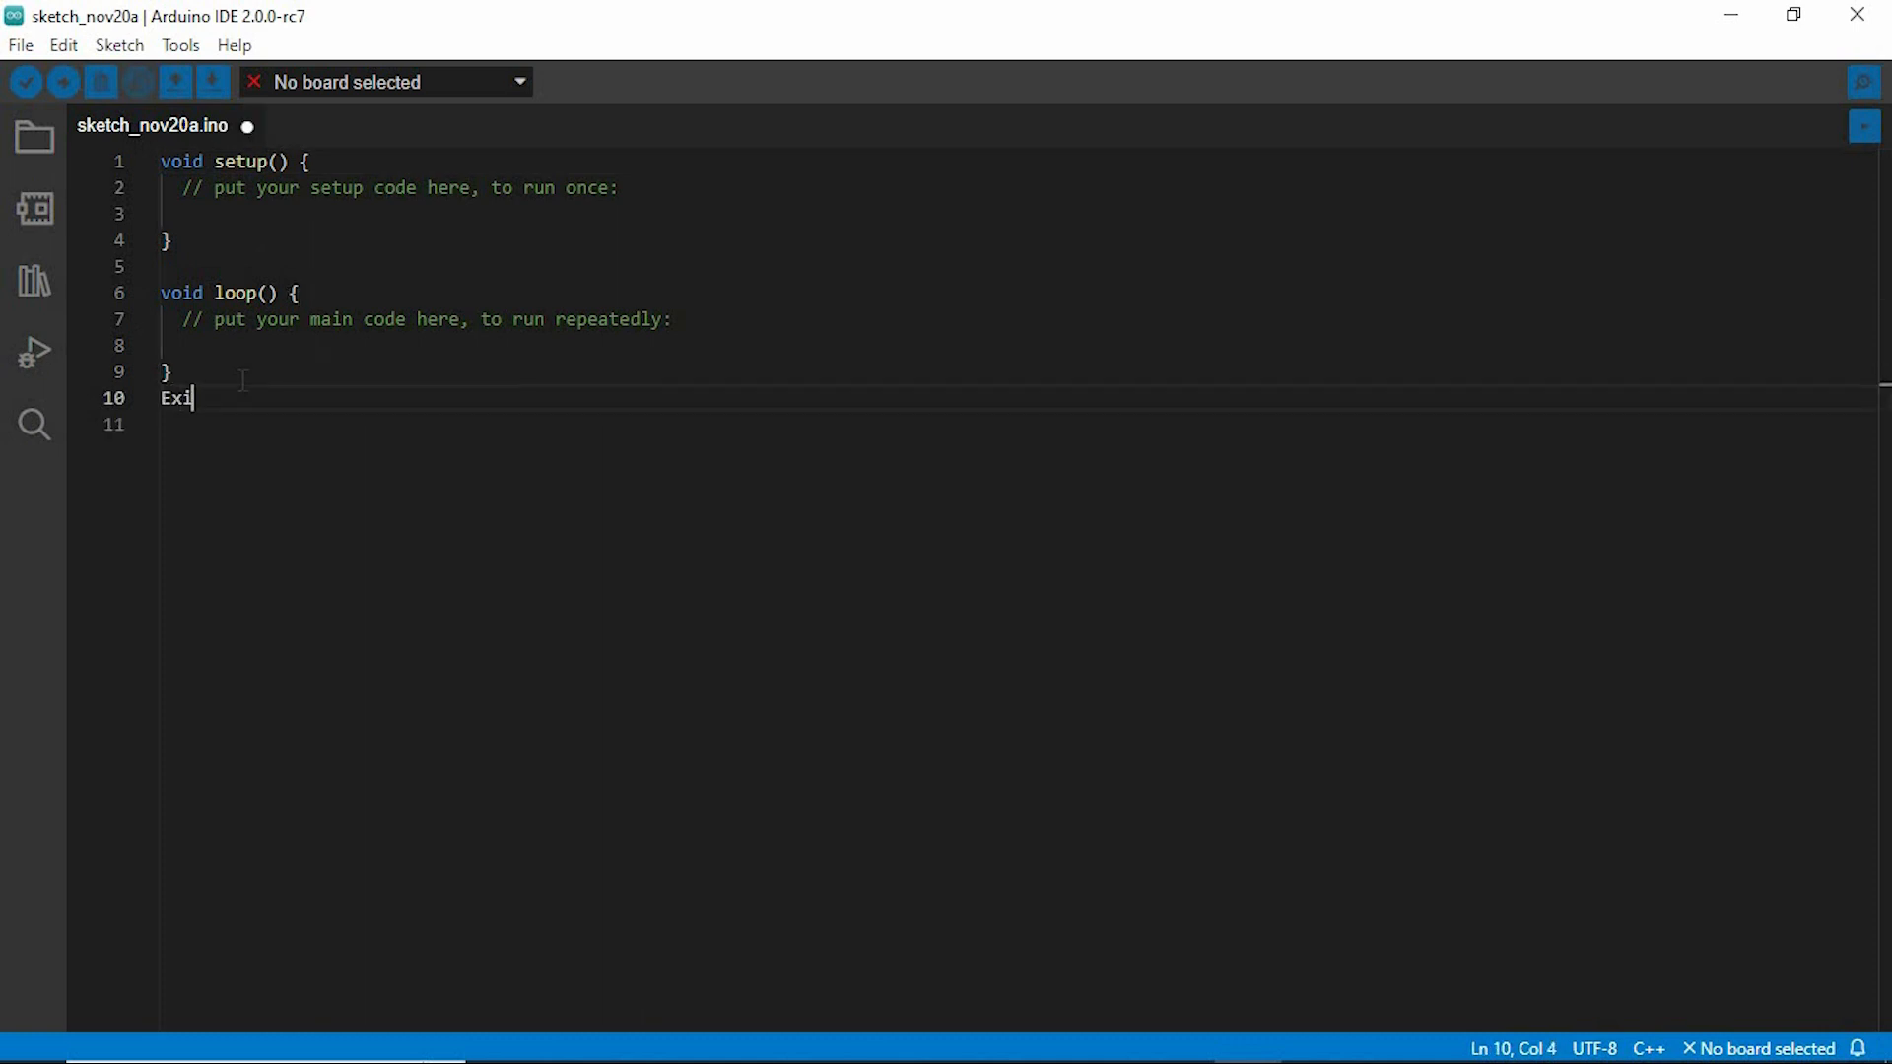
type("t (0)")
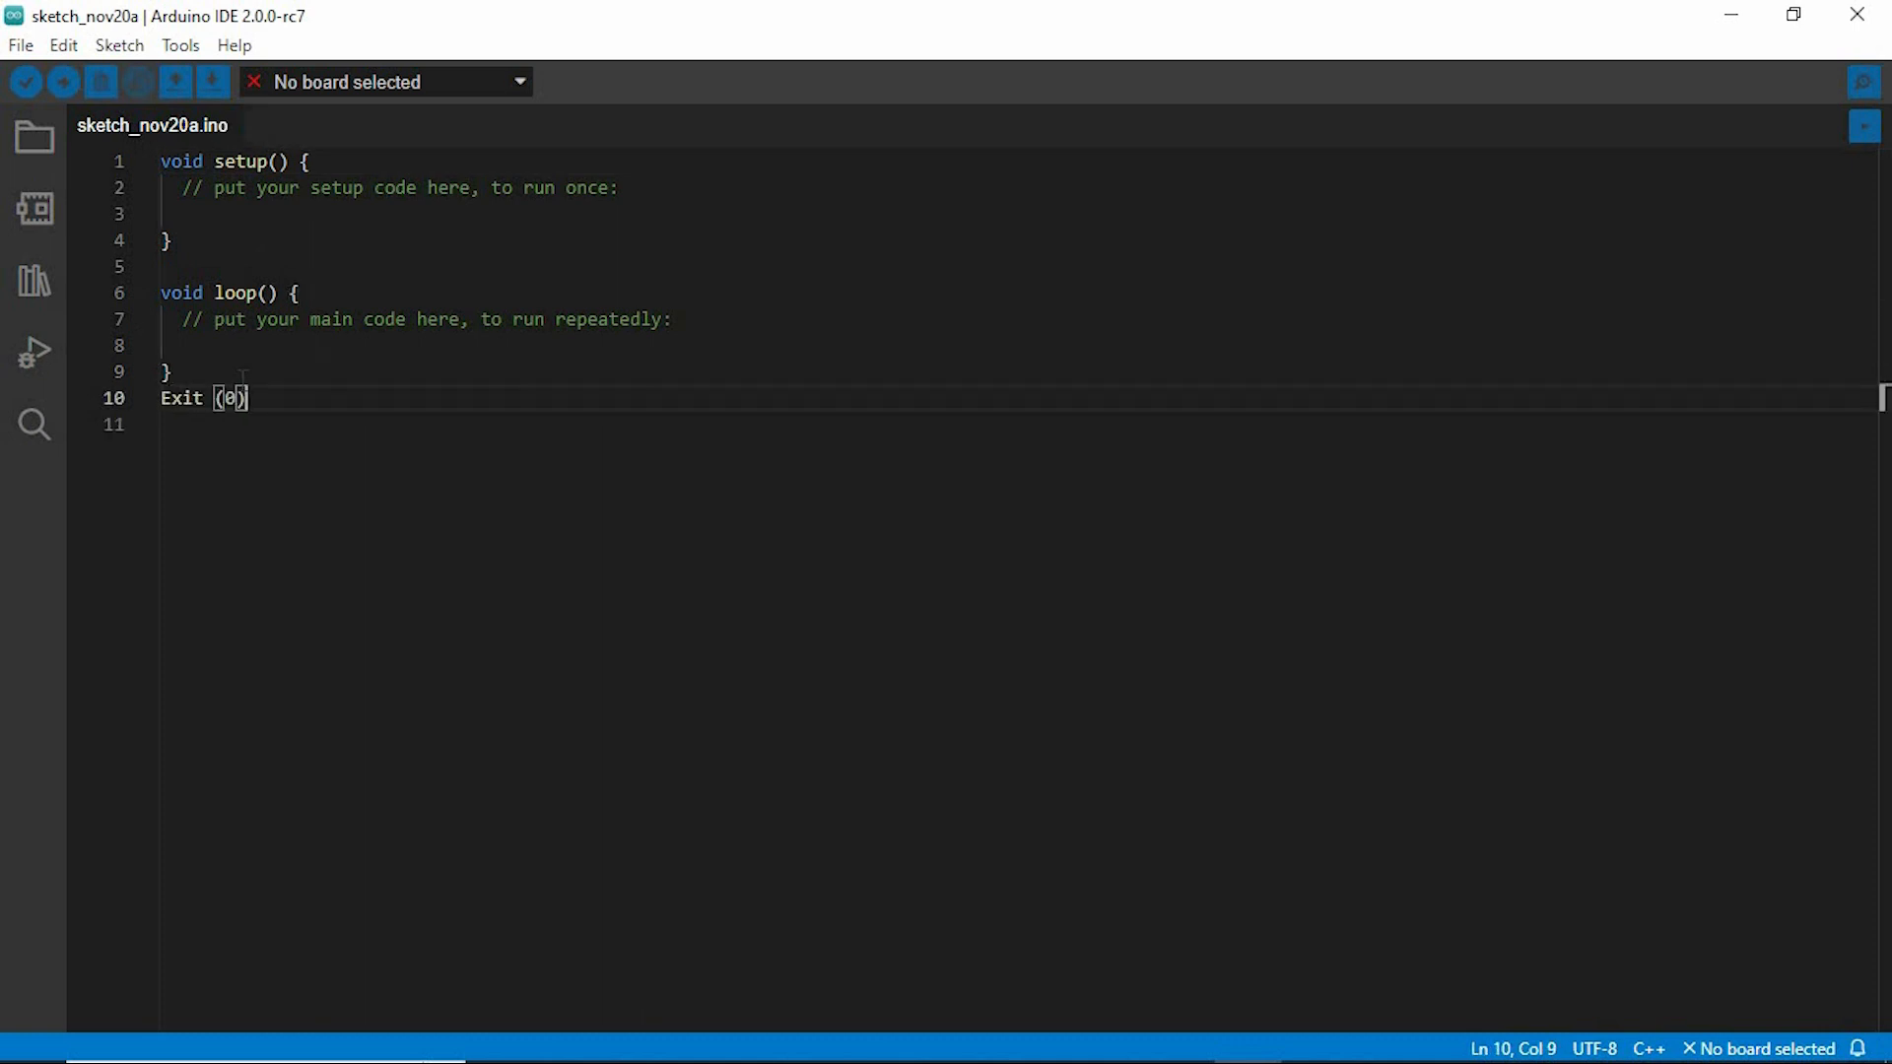
type(";")
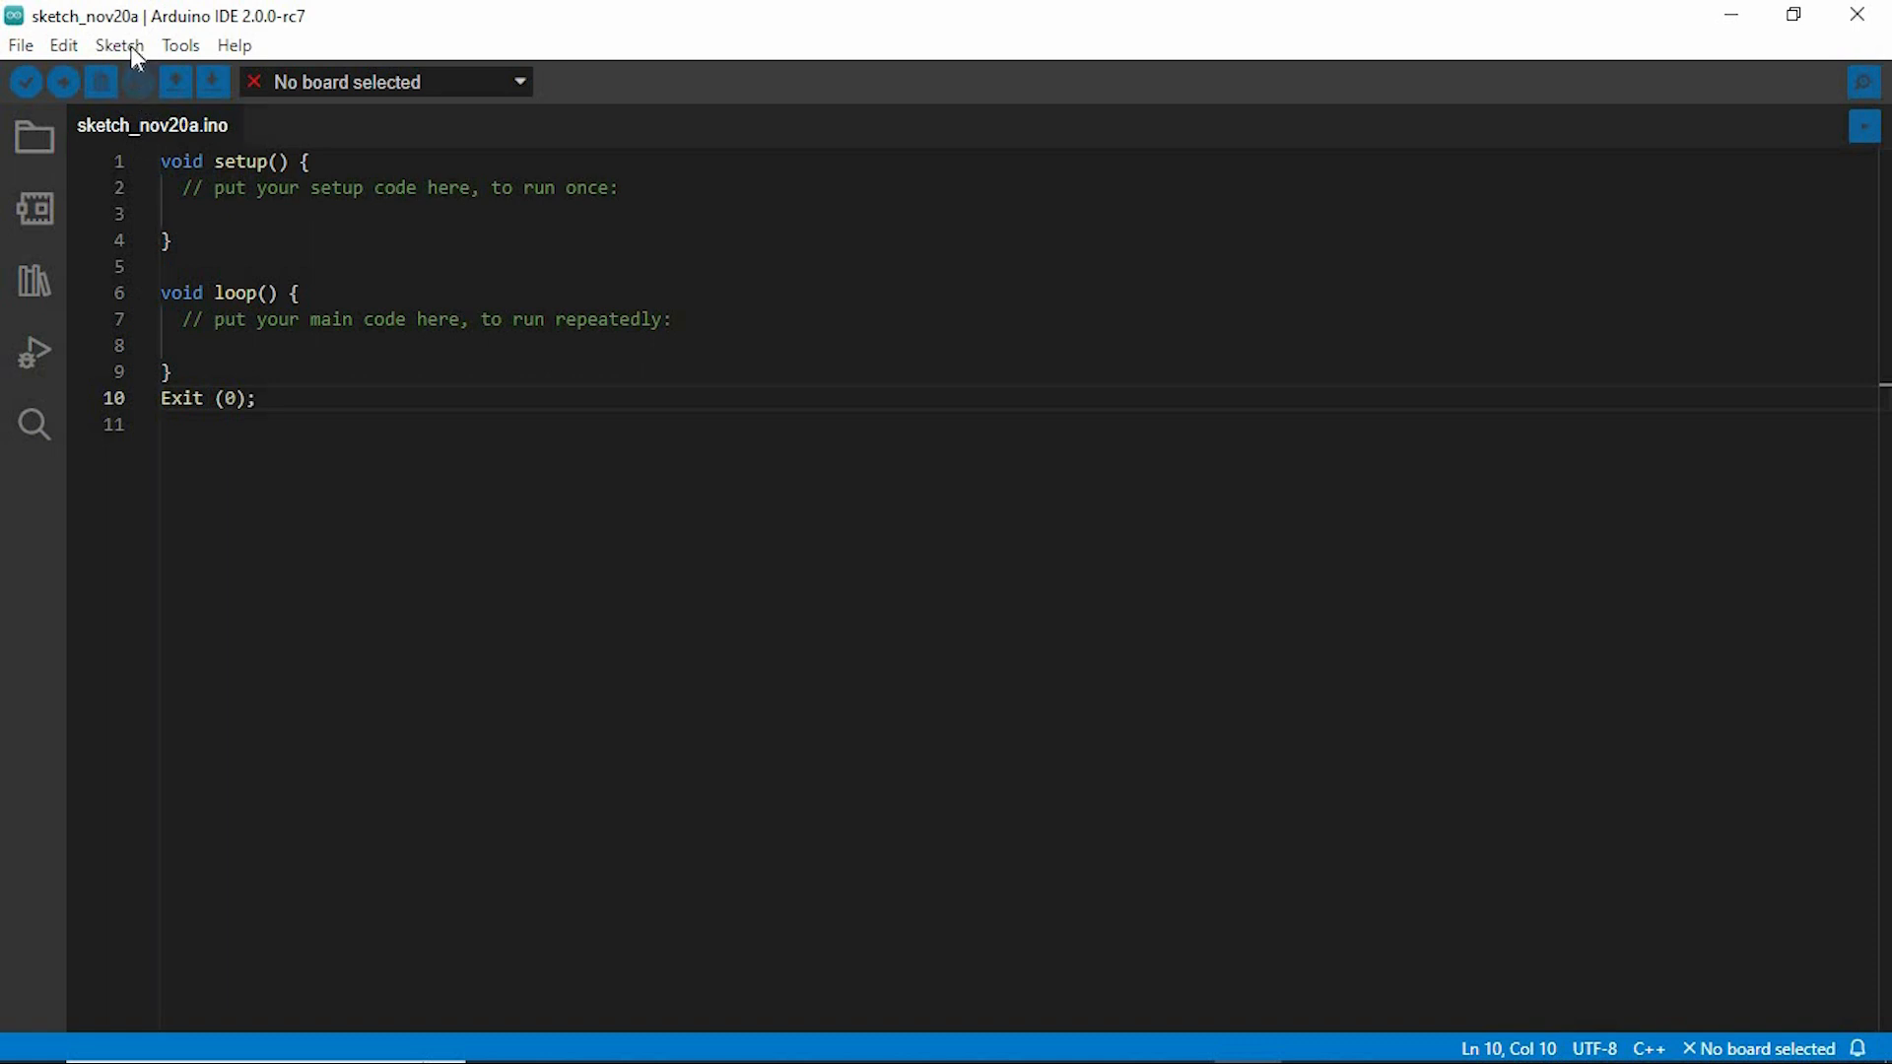